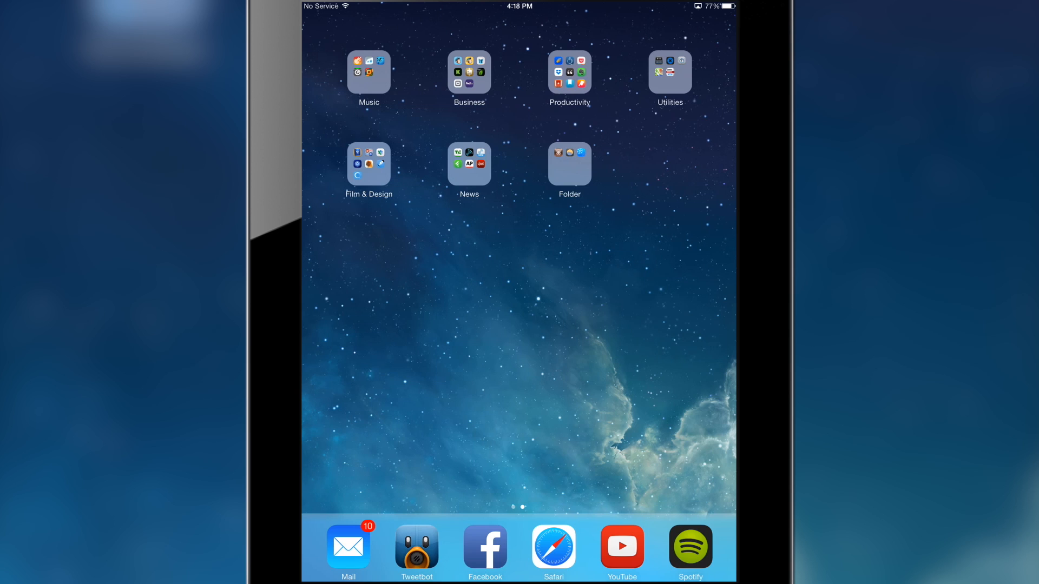
# - Launch Kickstarter from the Business folder, view its letterboxed iPhone layout, then return home
pyautogui.click(469, 72)
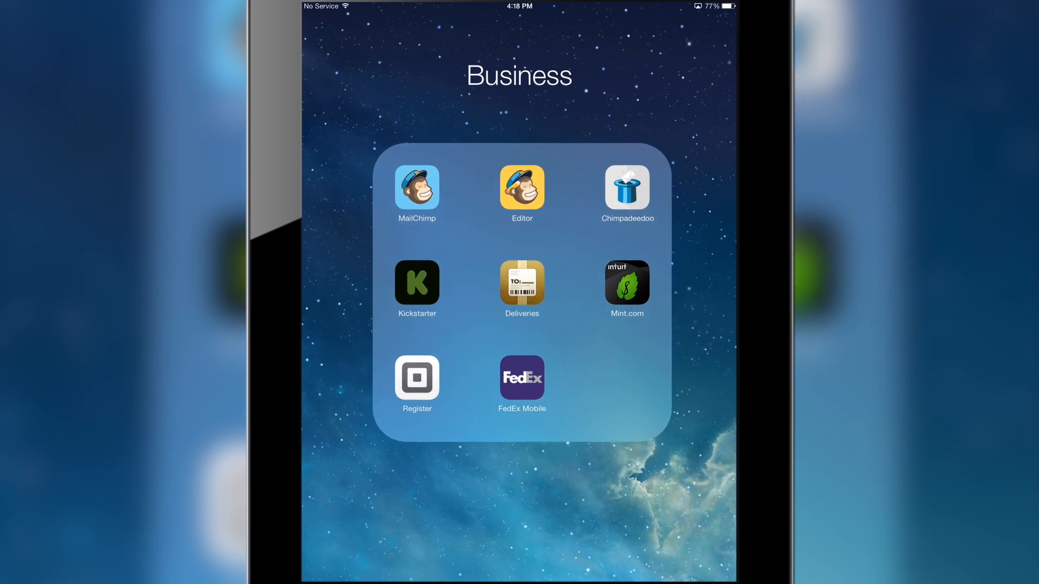
pyautogui.click(416, 284)
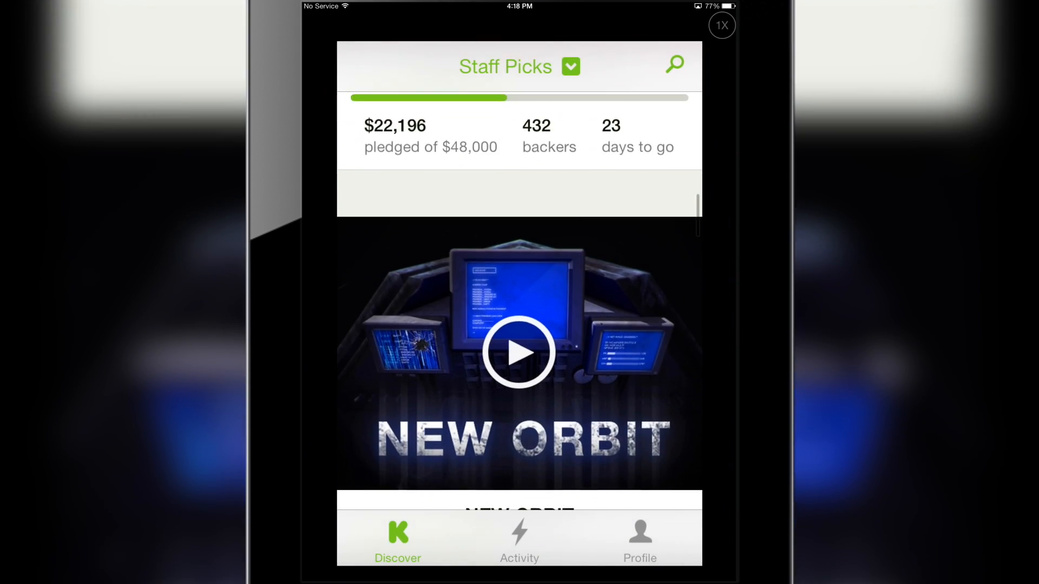
pyautogui.click(639, 540)
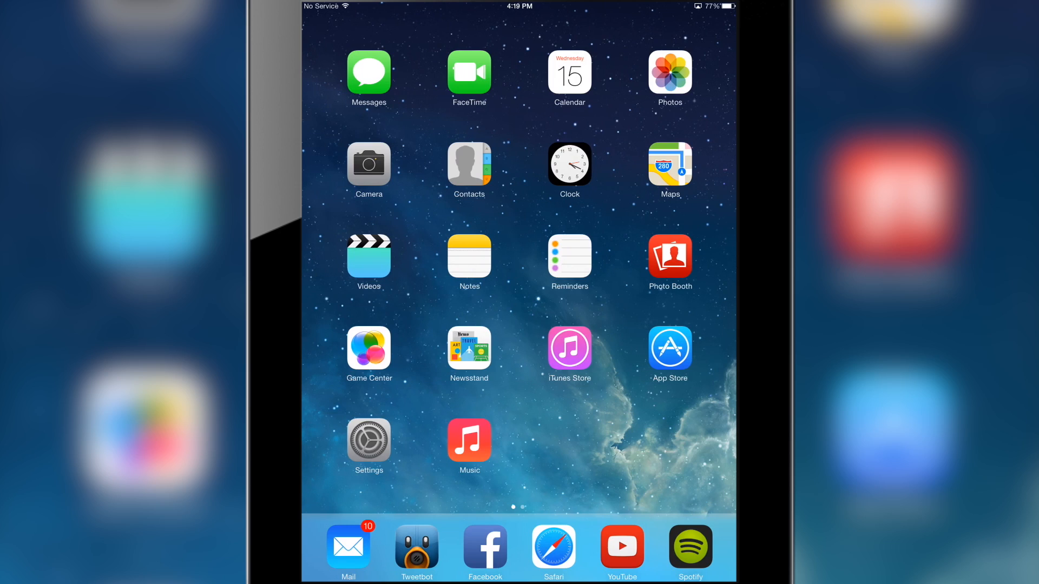
# - Enable Kickstarter under FullForce's User Applications in Settings, then return home
pyautogui.click(369, 438)
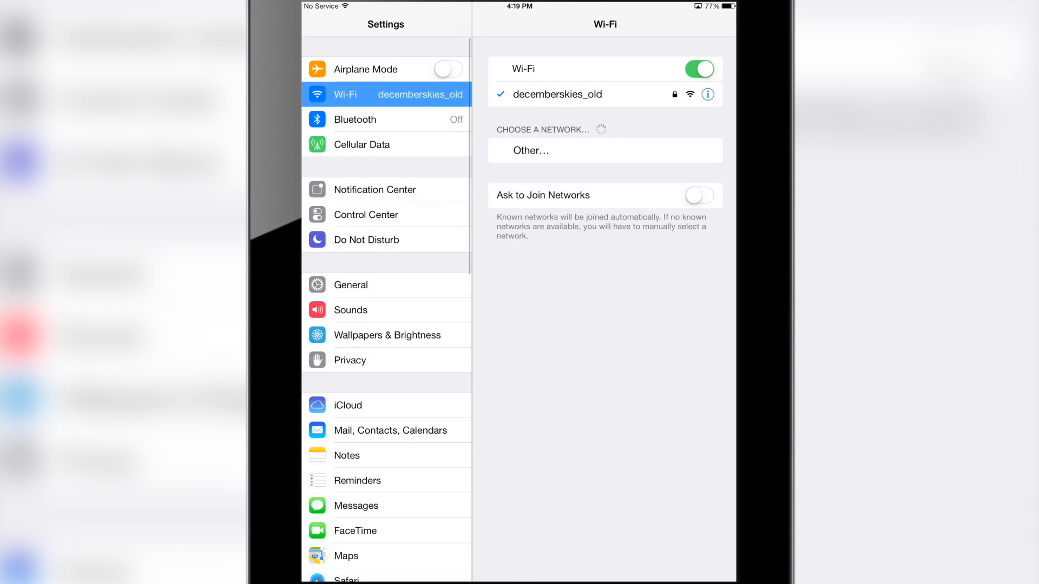
pyautogui.scroll(-3)
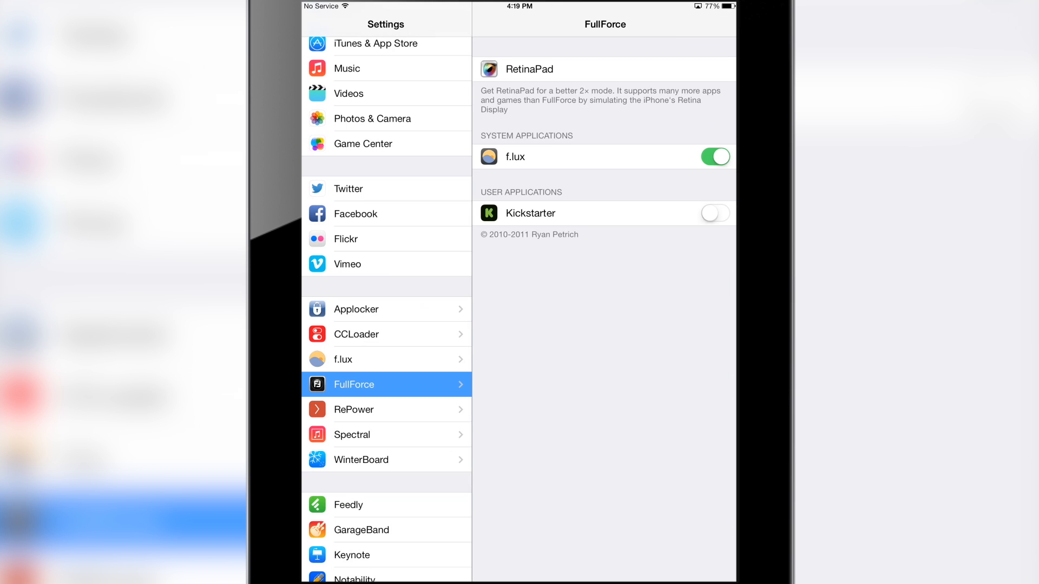
pyautogui.click(715, 213)
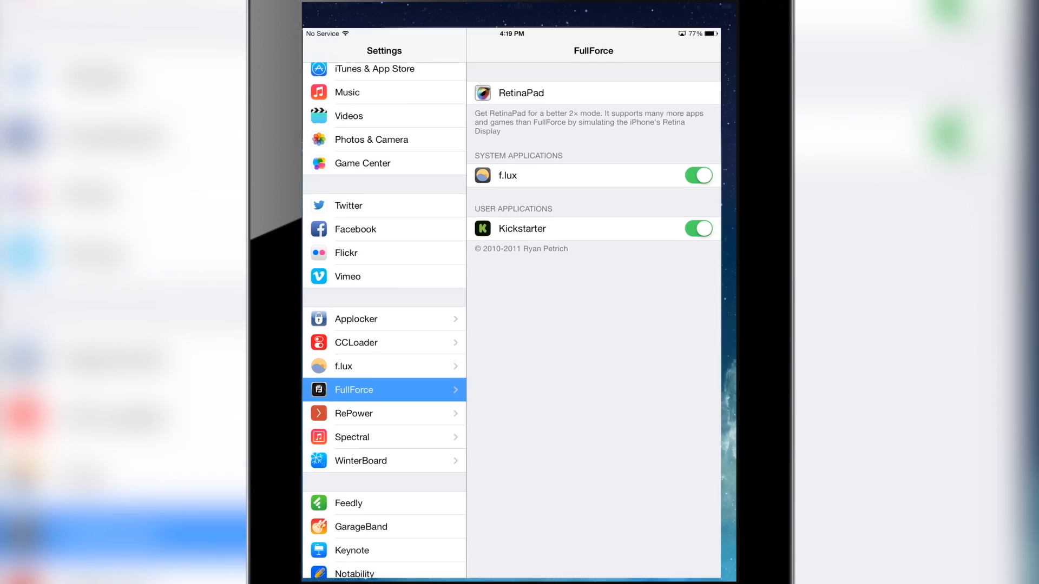
pyautogui.press('home')
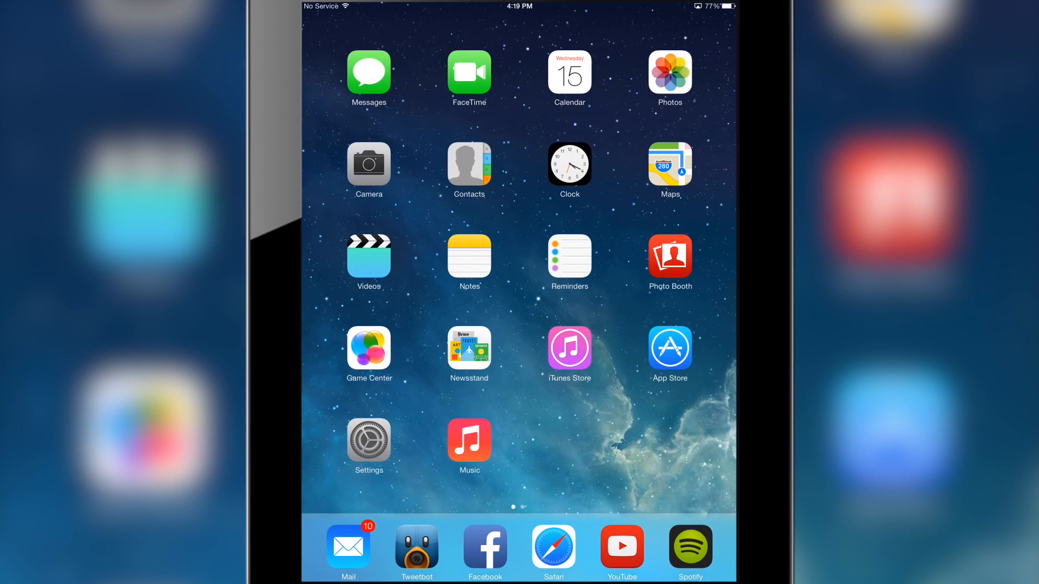
# - Browse the full-screen Staff Picks and Activity feeds, then open the ZEN touch pen project
pyautogui.hscroll(-3)
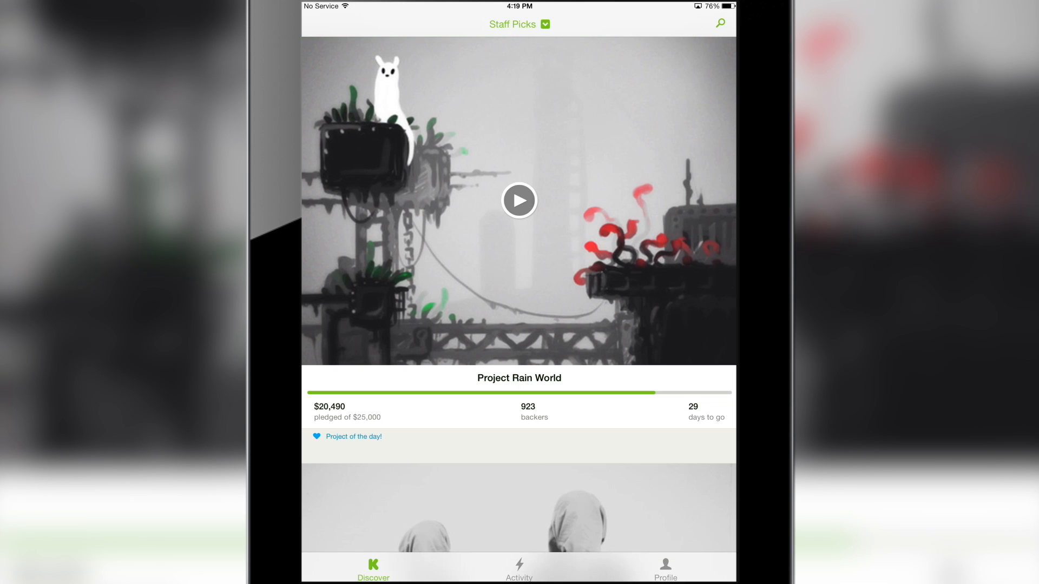
pyautogui.scroll(-3)
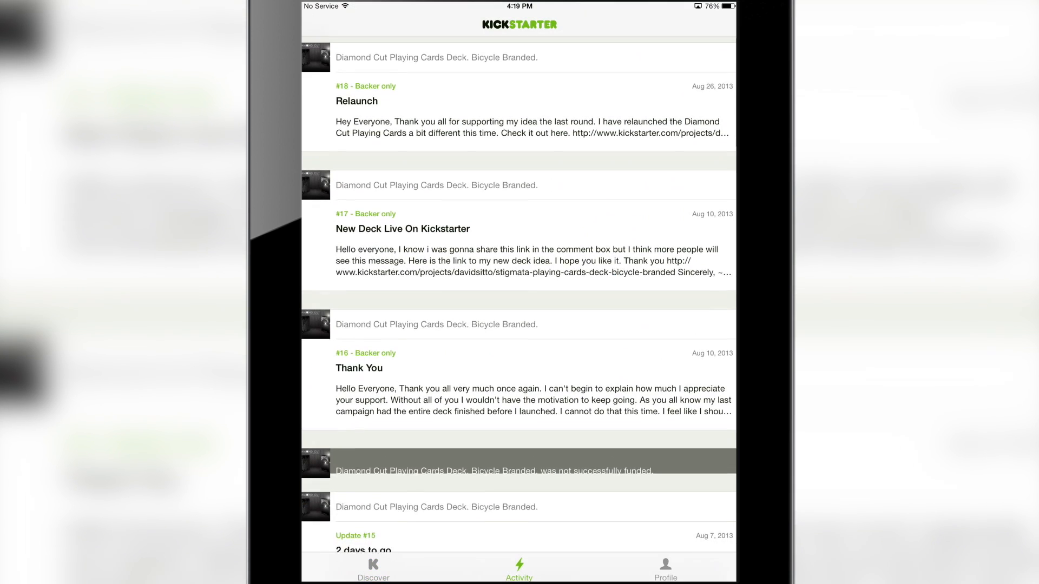
pyautogui.scroll(-3)
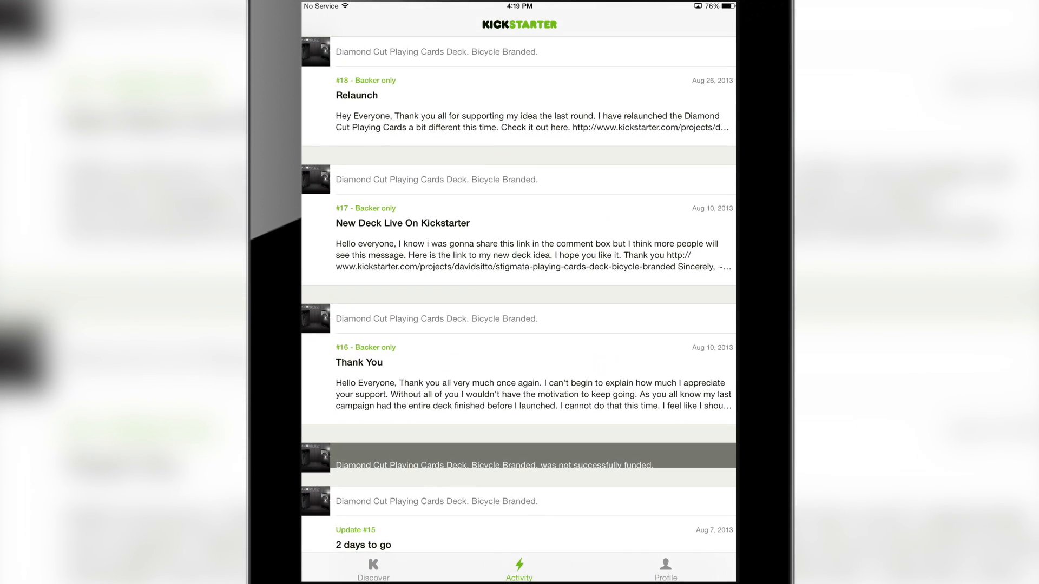
pyautogui.click(664, 568)
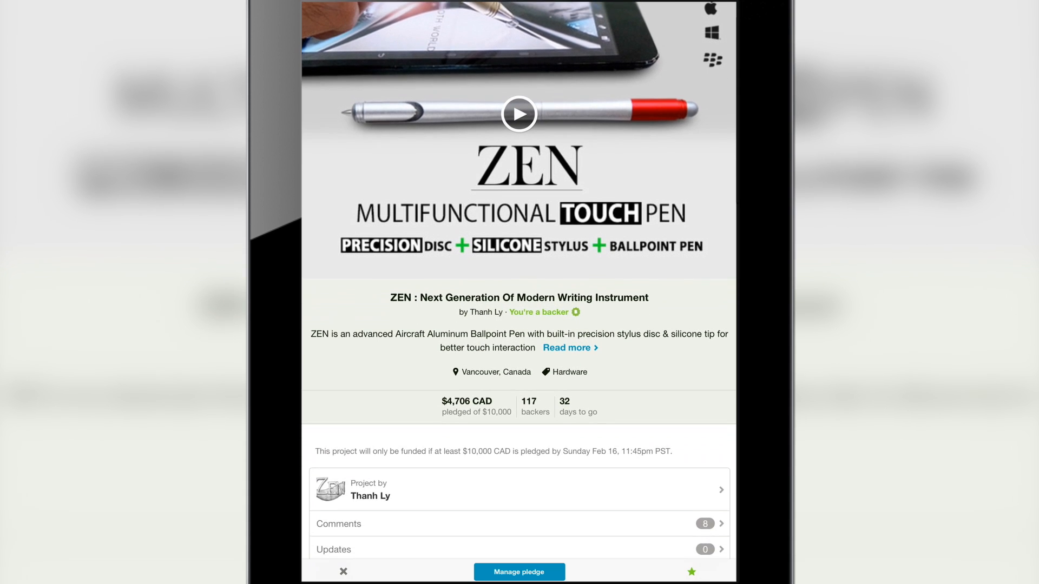
# - Scroll through the ZEN pledge tiers, then open the Sabine shipment message conversation
pyautogui.scroll(-3)
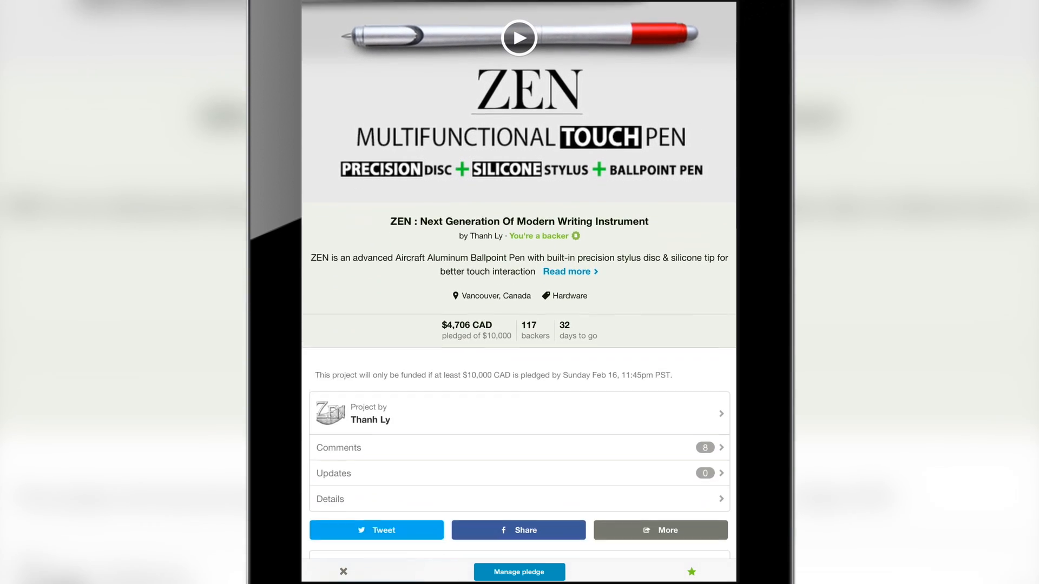
pyautogui.scroll(-3)
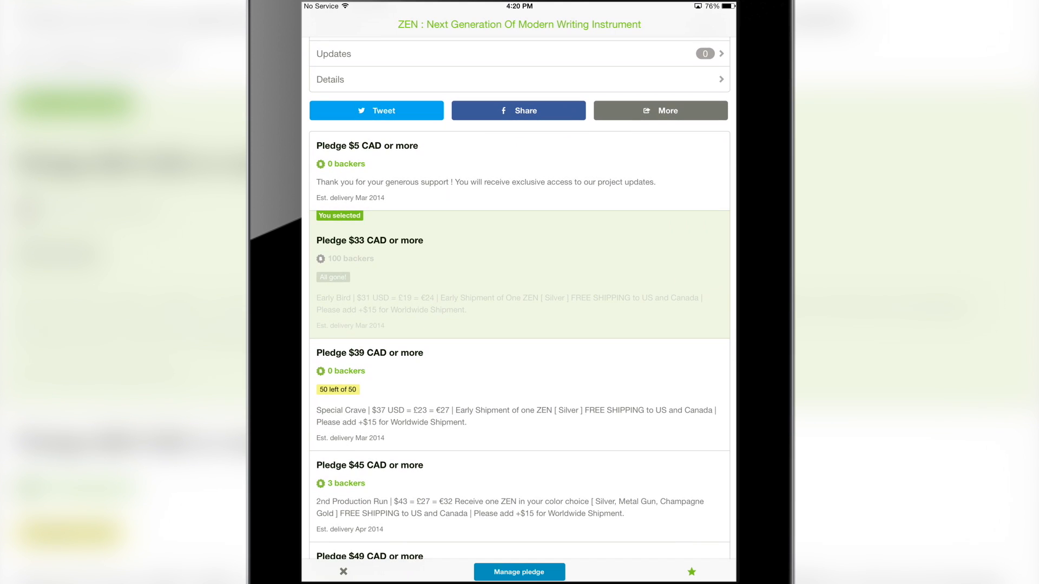
pyautogui.scroll(-3)
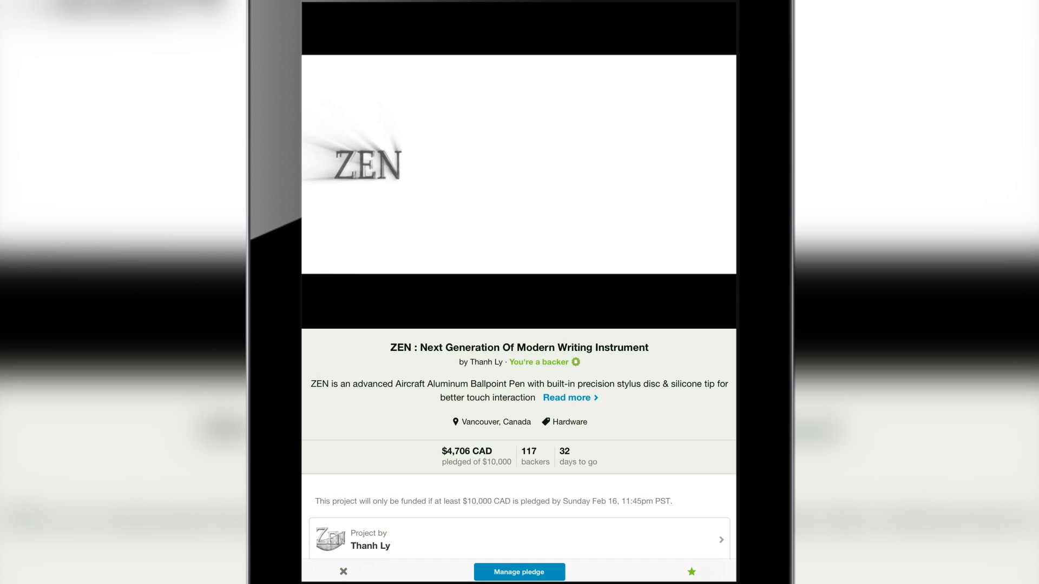
pyautogui.click(519, 166)
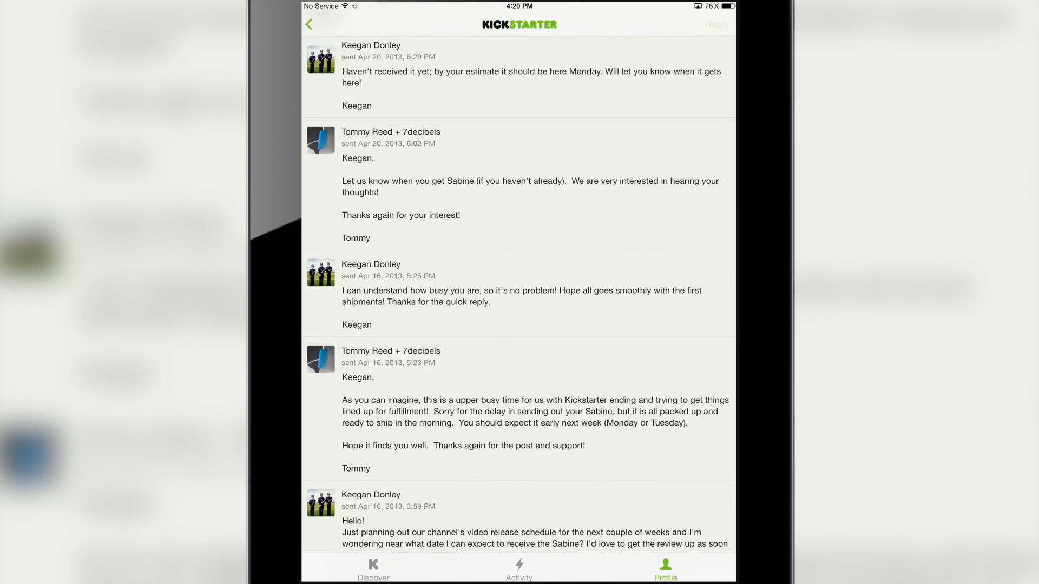
# - Draft the private reply 'Techshowsyo!' to the Sabine creators
pyautogui.click(715, 24)
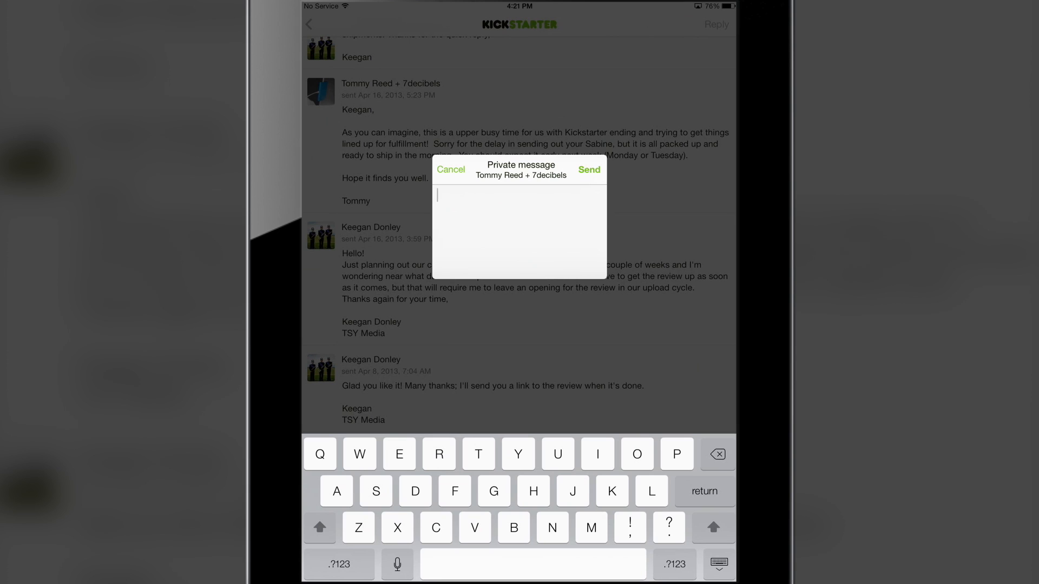
pyautogui.write('Techshowsyo')
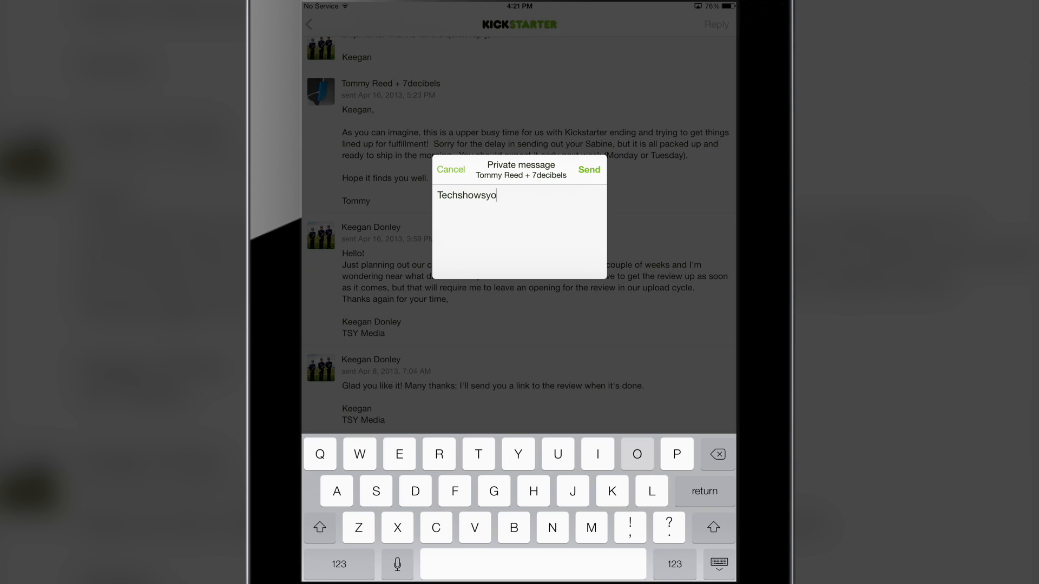
pyautogui.write('!')
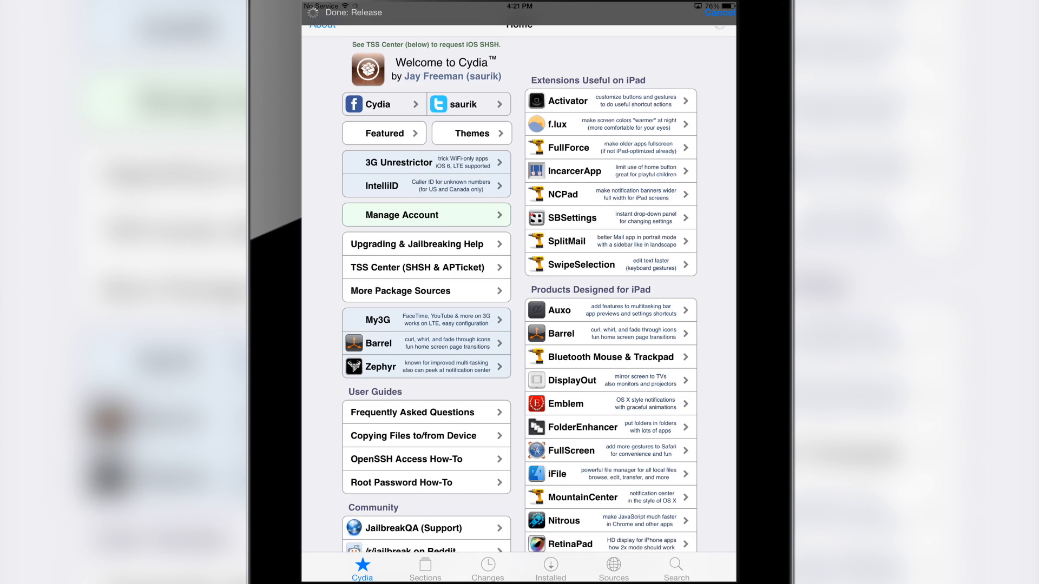
# - Search Cydia for "Full force" and open the FullForce 1.3.6 package from BigBoss
pyautogui.click(675, 569)
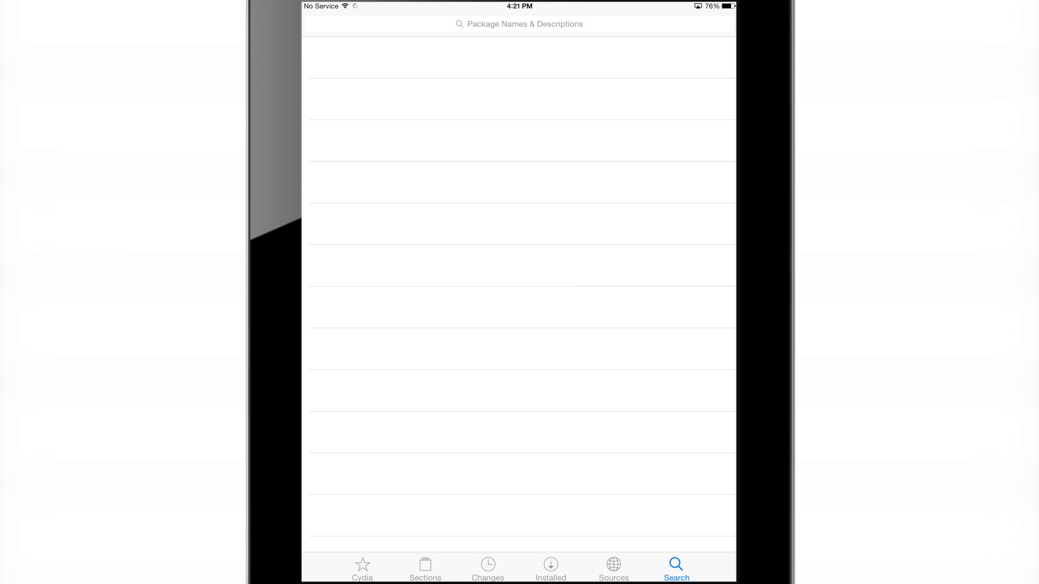
pyautogui.write('Full force')
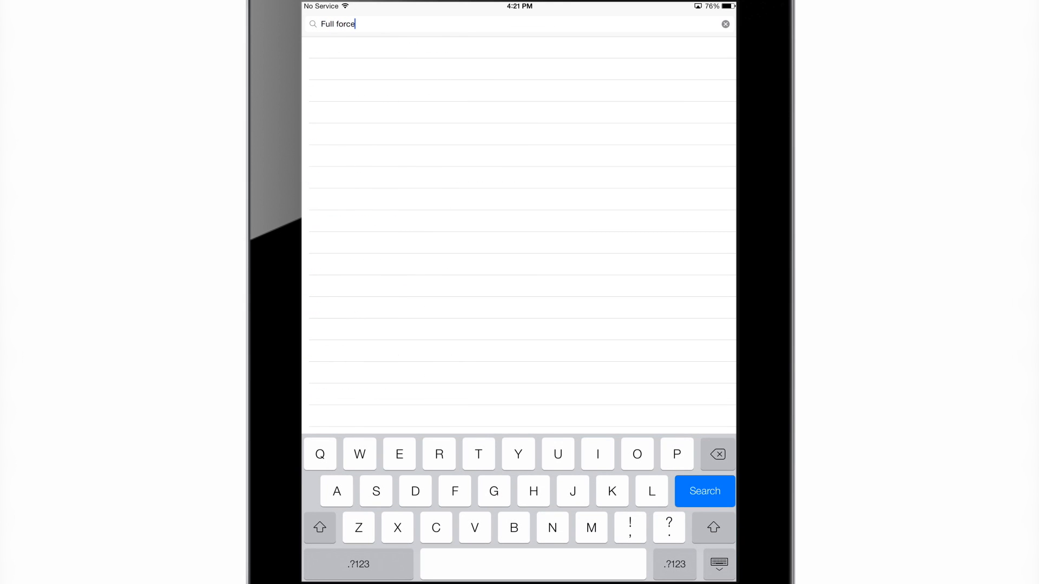
pyautogui.click(705, 490)
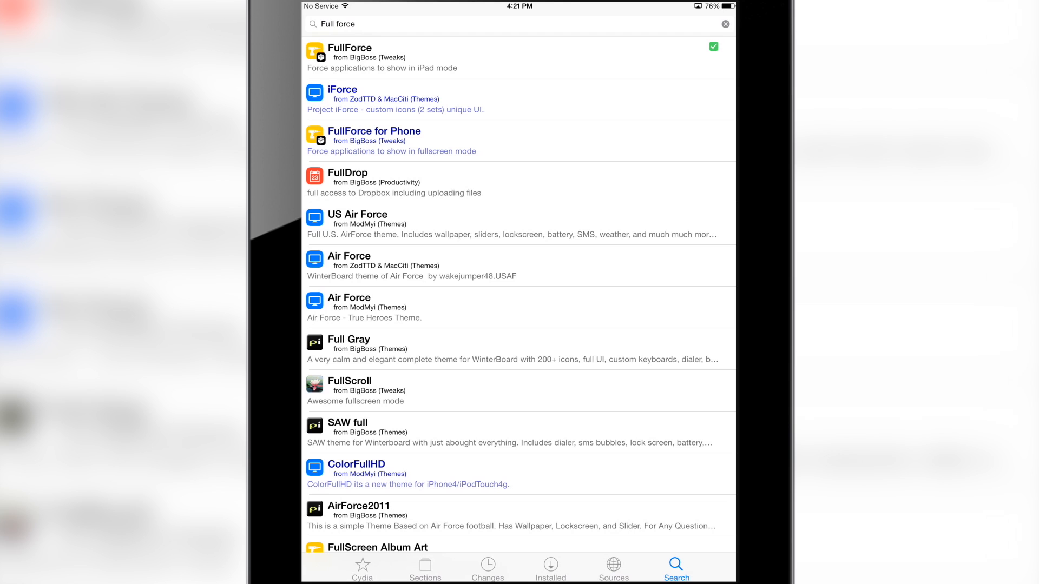
pyautogui.click(349, 56)
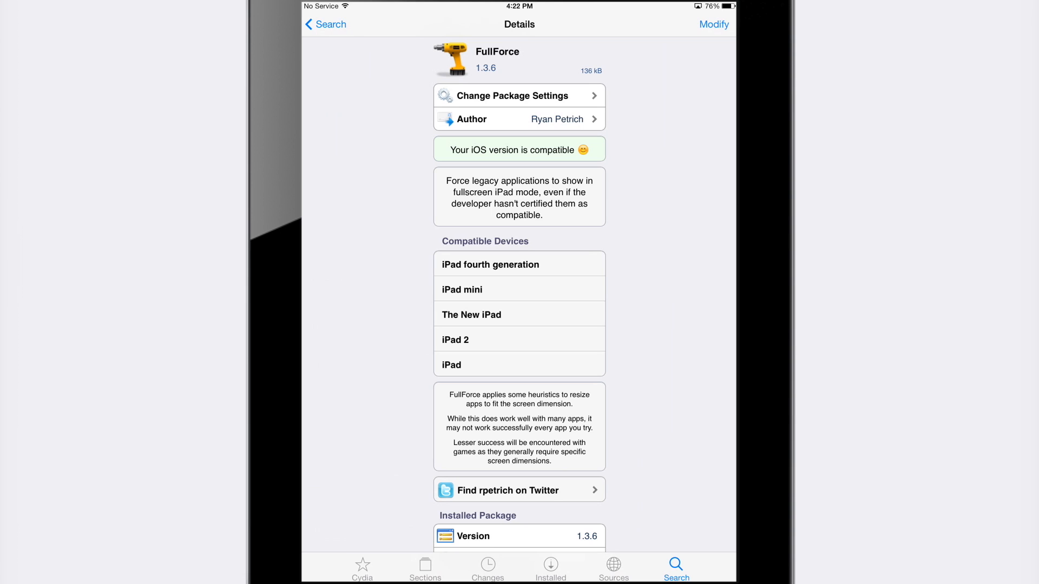
# - Reinstall FullForce via Modify > Reinstall, confirm, then restart SpringBoard
pyautogui.click(714, 25)
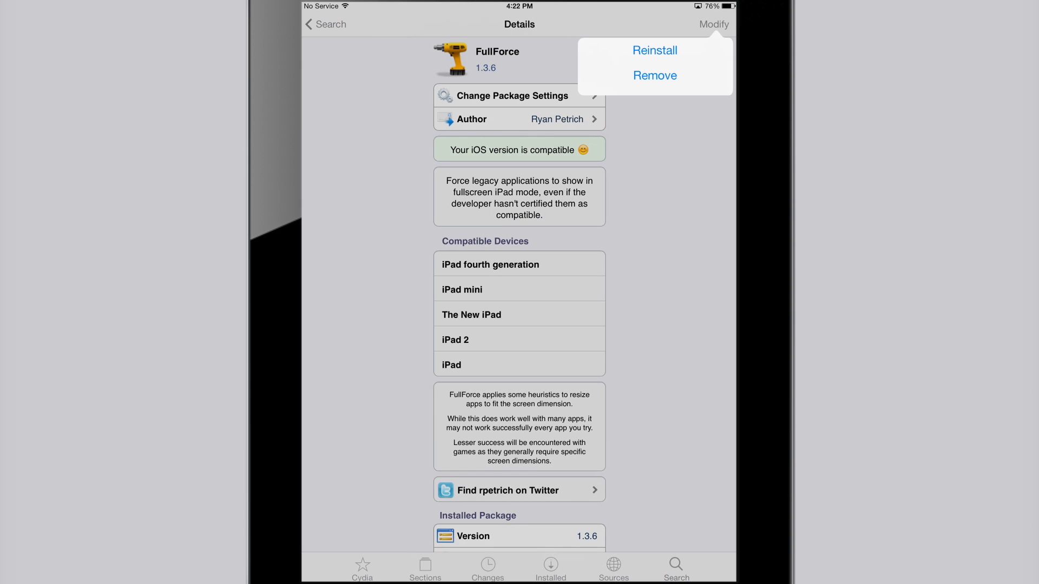
pyautogui.click(654, 51)
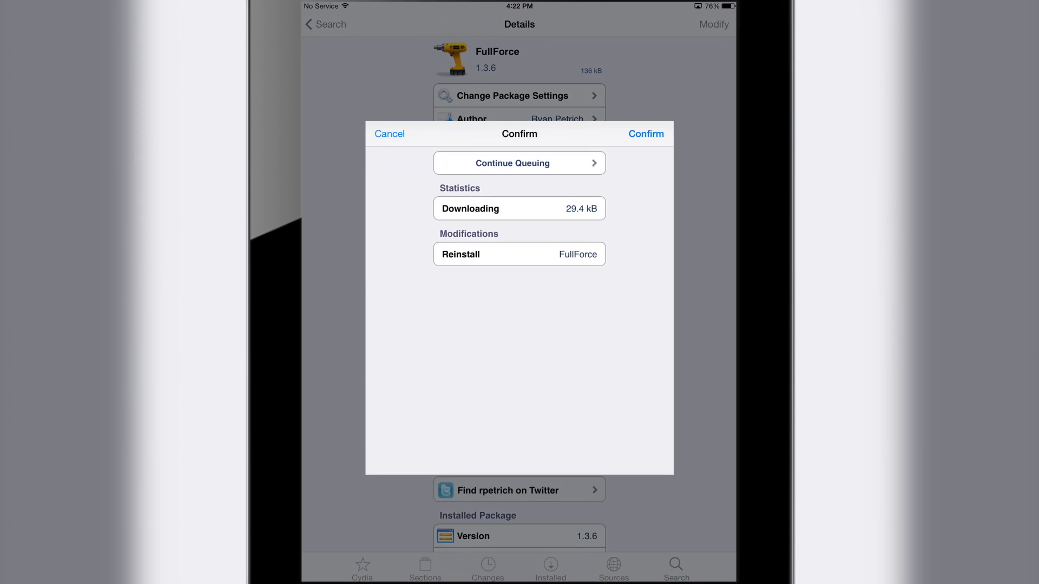
pyautogui.click(646, 134)
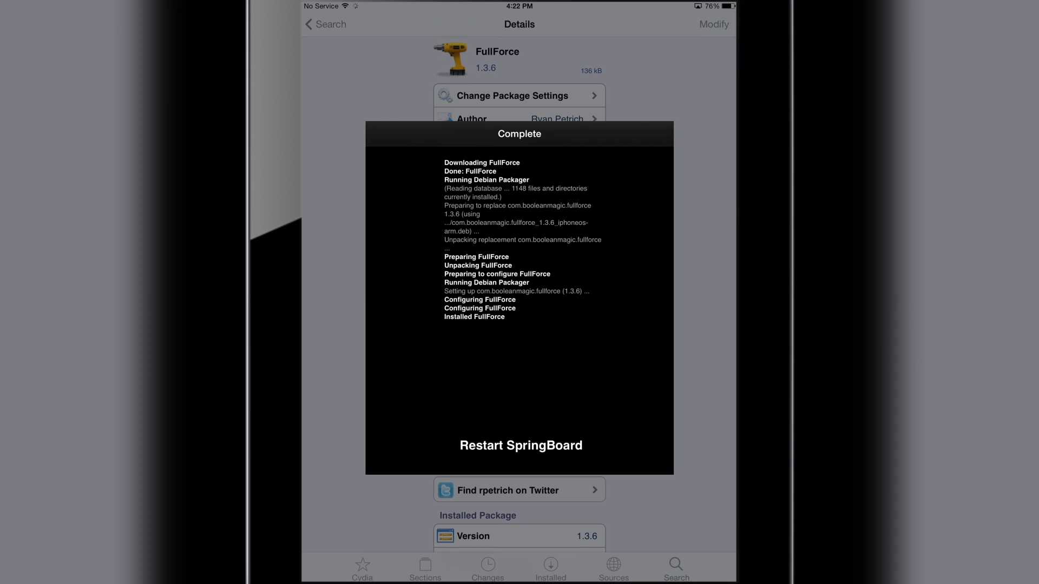
pyautogui.click(521, 445)
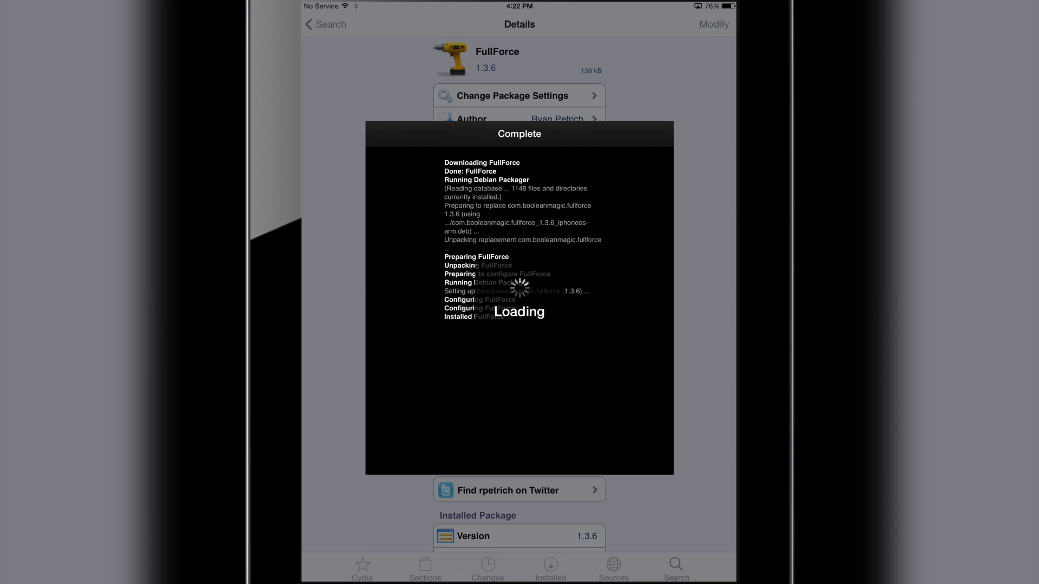